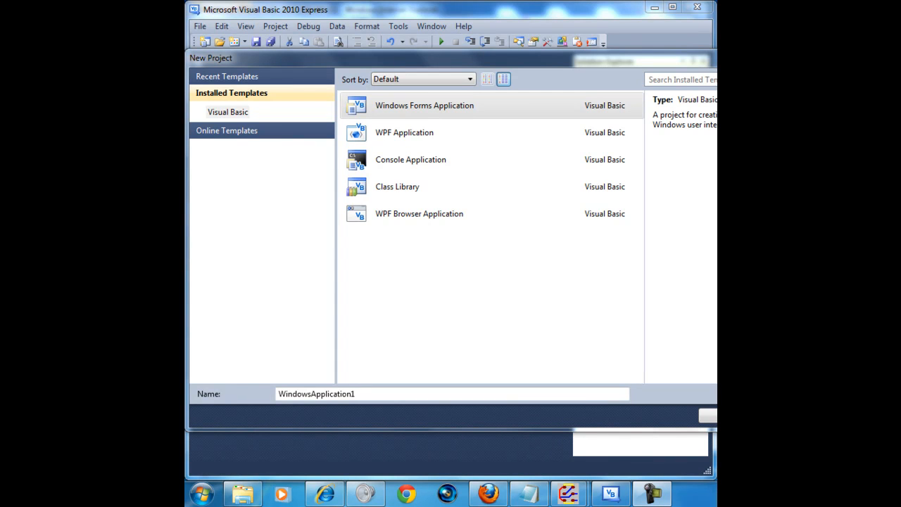
mouse_move(425, 104)
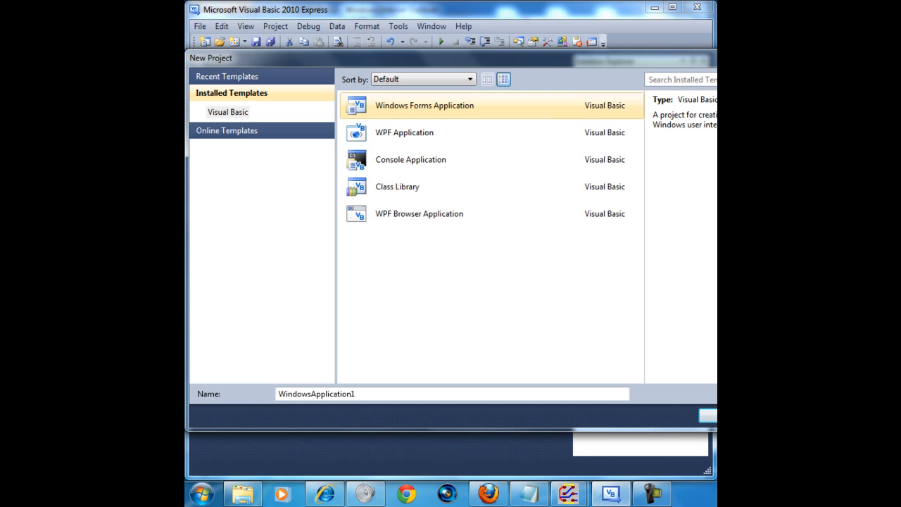
Create a Windows Forms Application project named 'Google Search'
left_click(397, 186)
type("G")
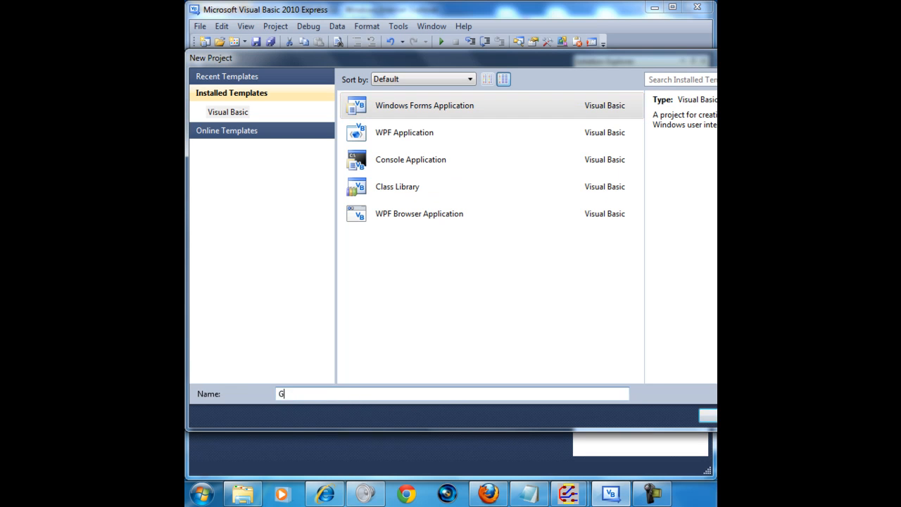
type("oogle Se")
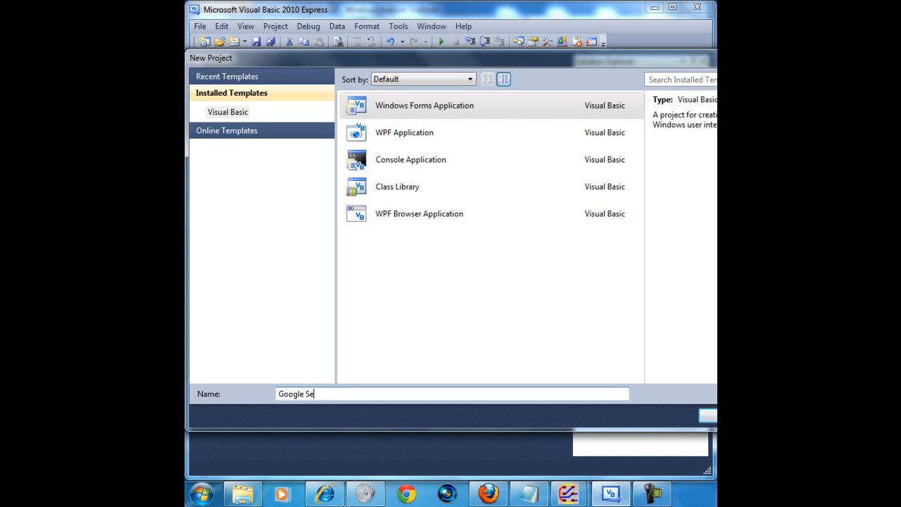
left_click(706, 414)
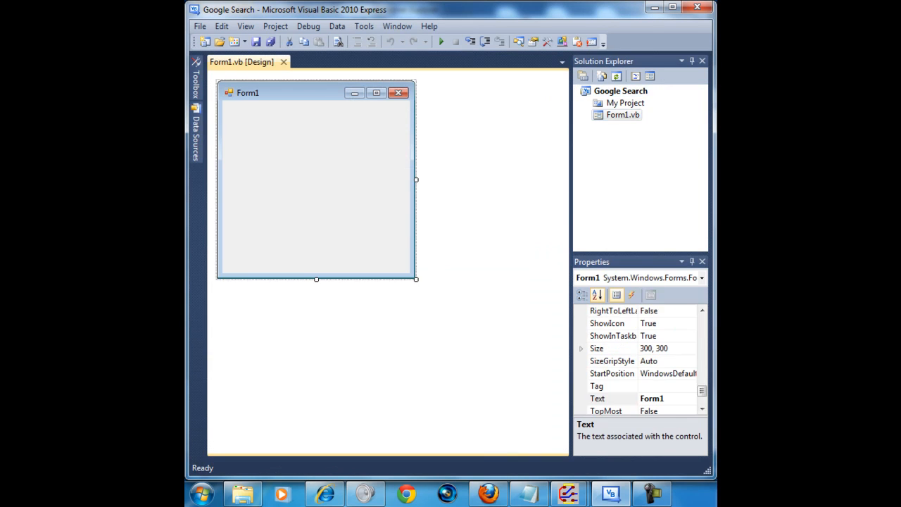
Set the form's Text property so its title reads 'Google Search'
left_click(650, 399)
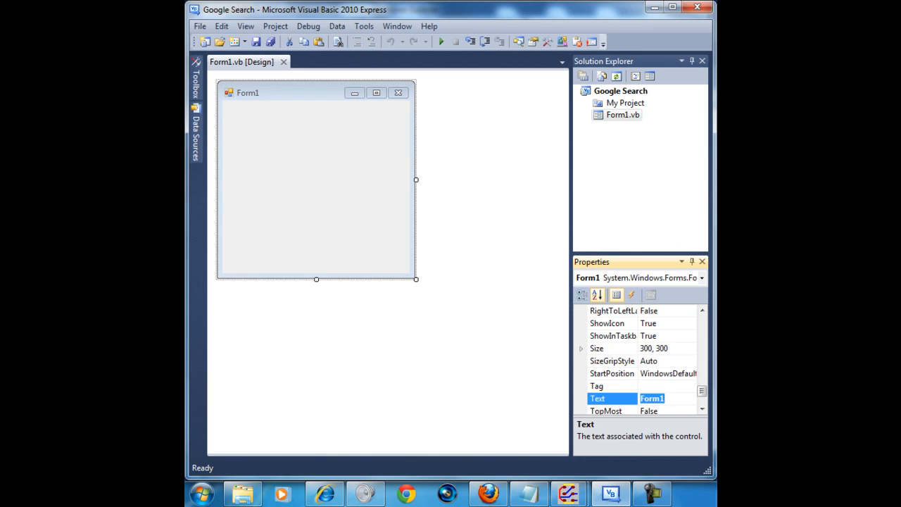
type("Google Search")
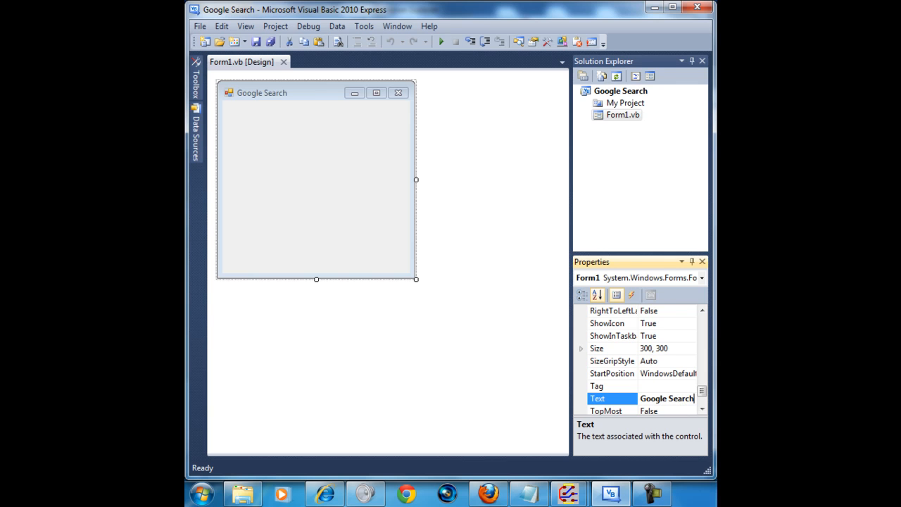
left_click(597, 348)
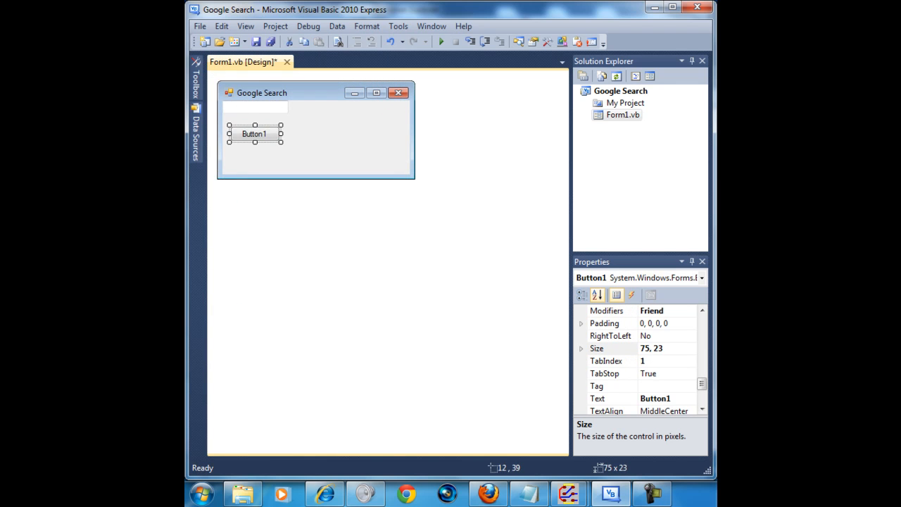
Place a full-width text box and a large button on the form and select the button's Text property
left_click(254, 106)
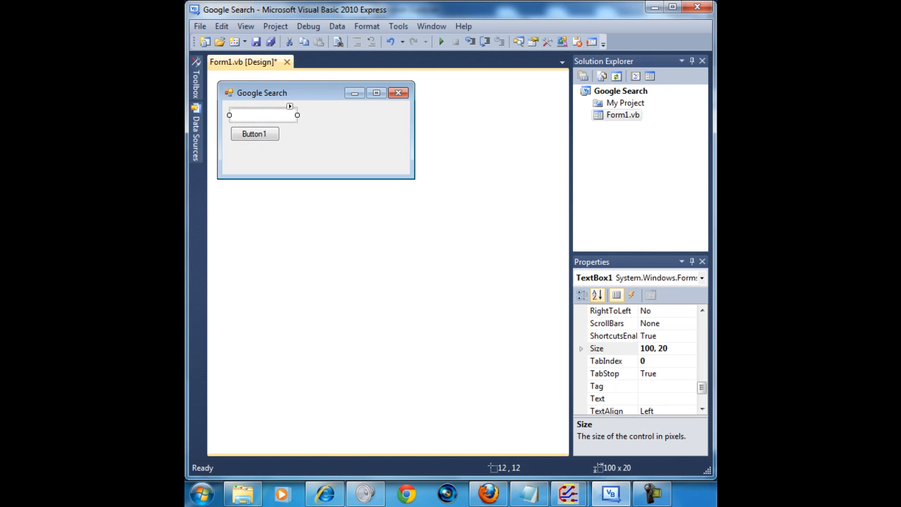
left_click(253, 132)
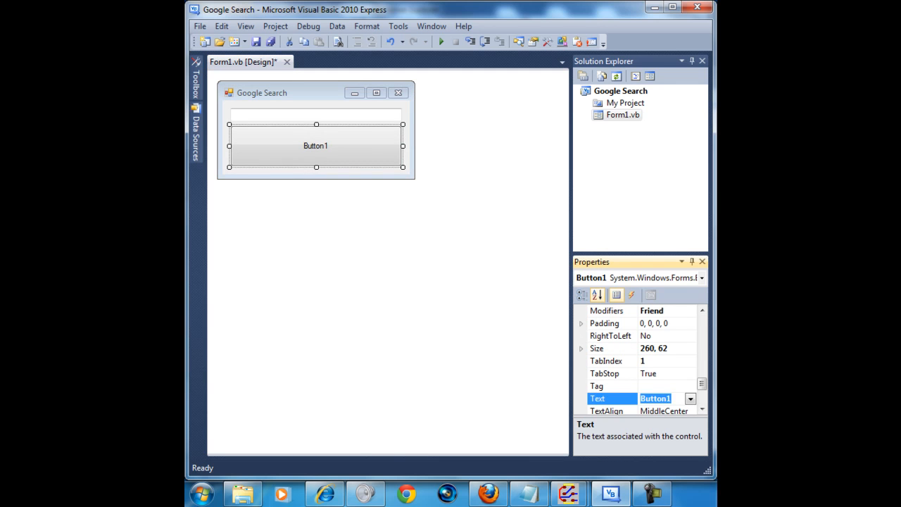
Set Button1's Text property to 'Search'
type("Serach")
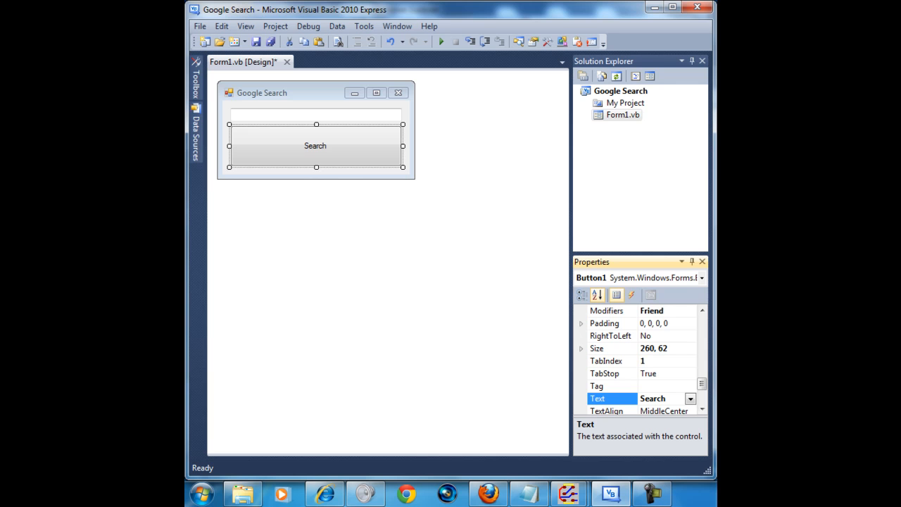
Write the button's Click handler to launch a Google search URL built from TextBox1.Text
double_click(316, 145)
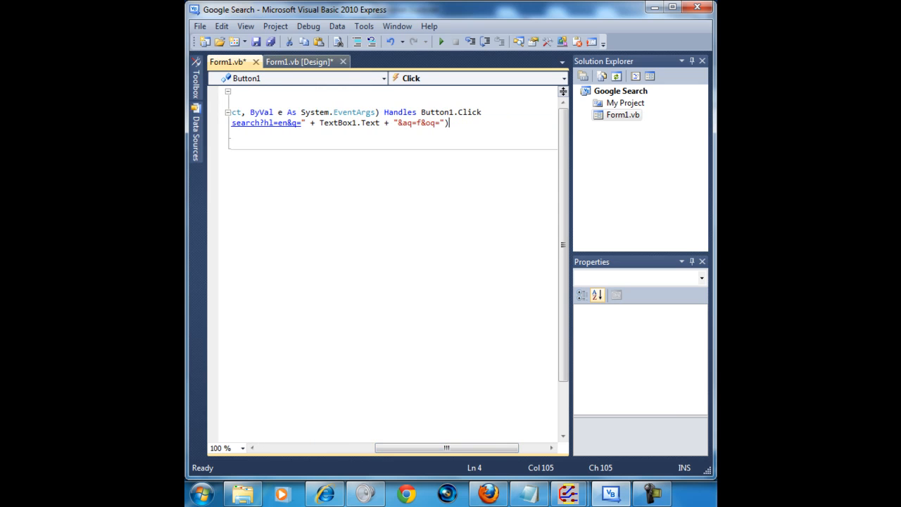
left_click(298, 62)
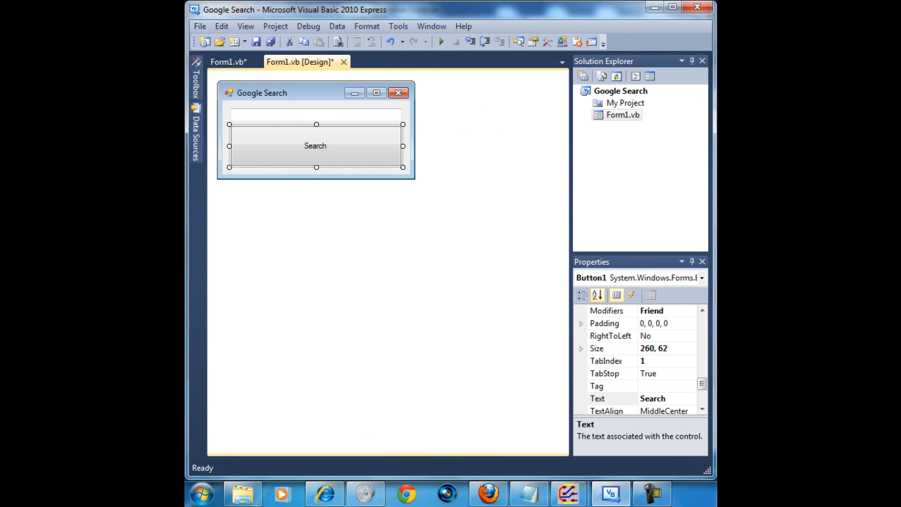
Start debugging (F5) to build and run the Google Search app
left_click(440, 41)
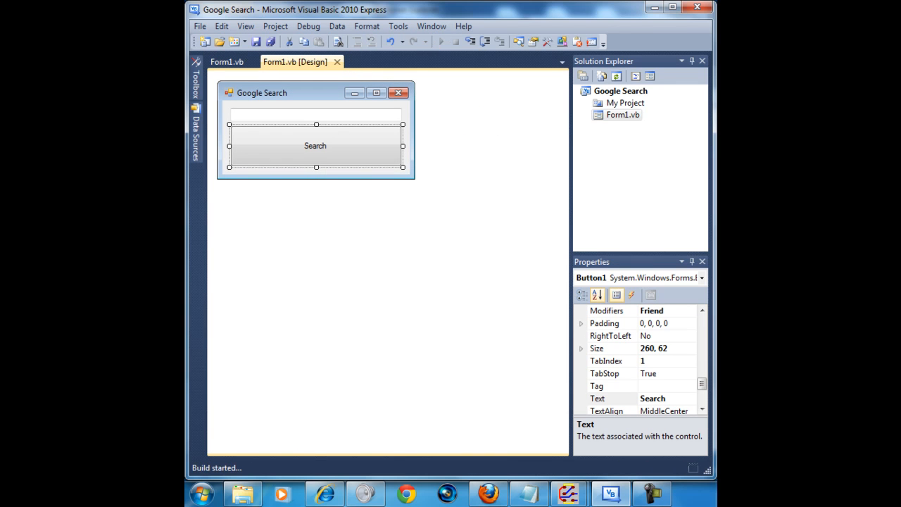
left_click(442, 41)
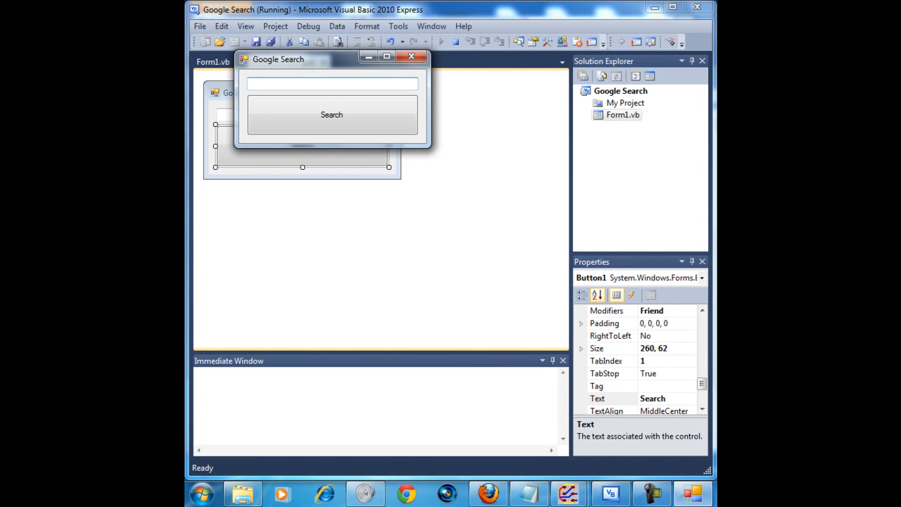
Search 'youtube.com/user/JarediTouch4G' from the running app's text box
type("youtube.c")
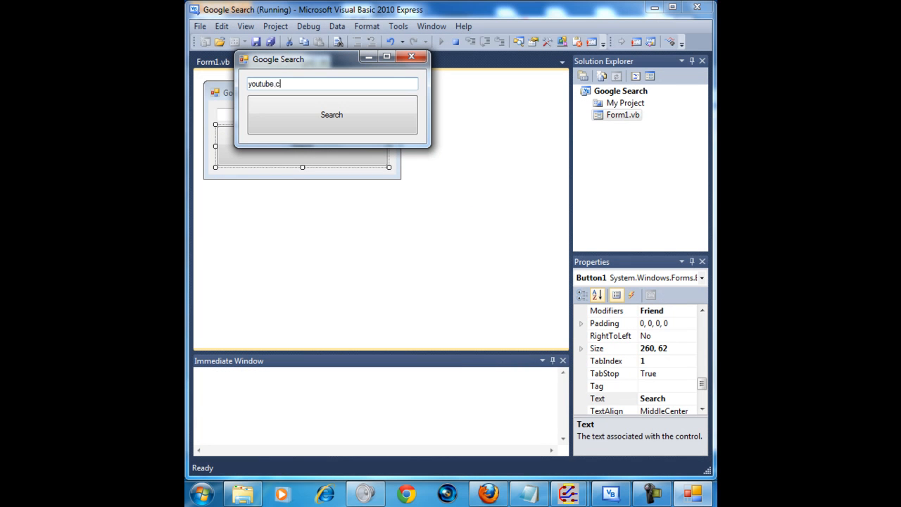
type("om/user")
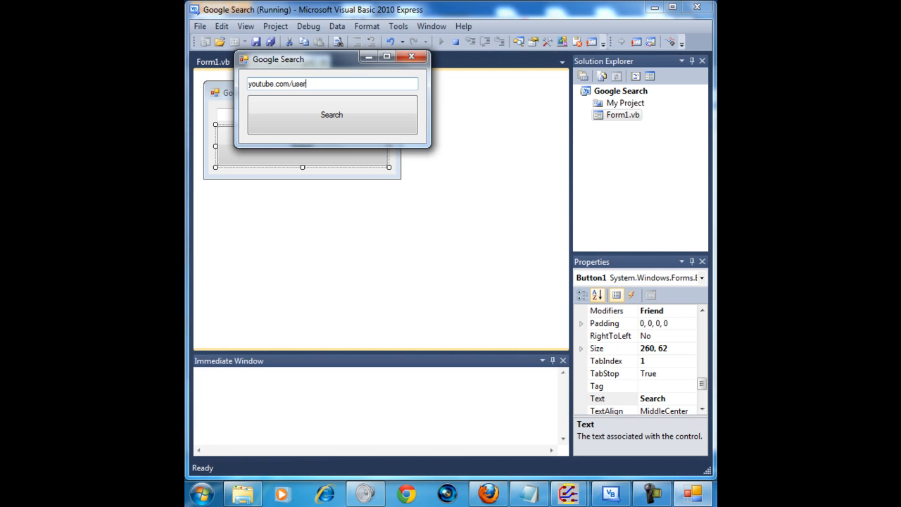
type("/Jared")
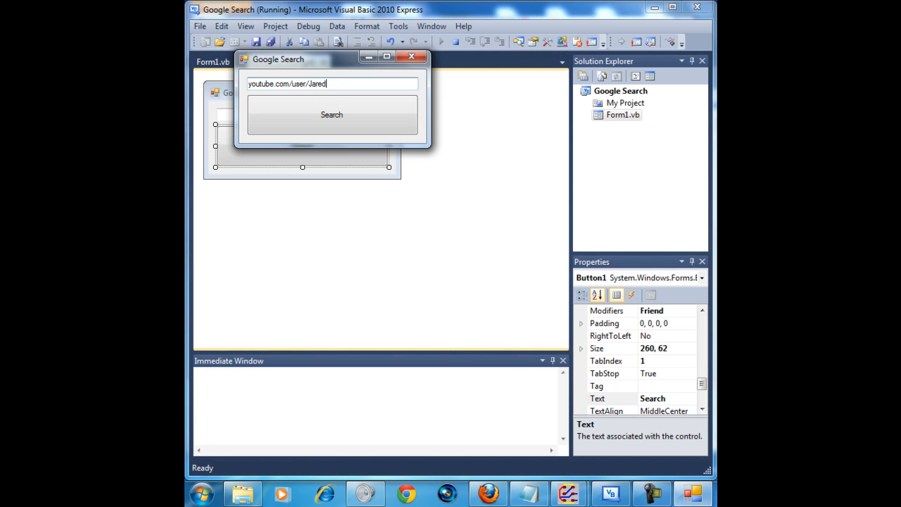
type("Touch")
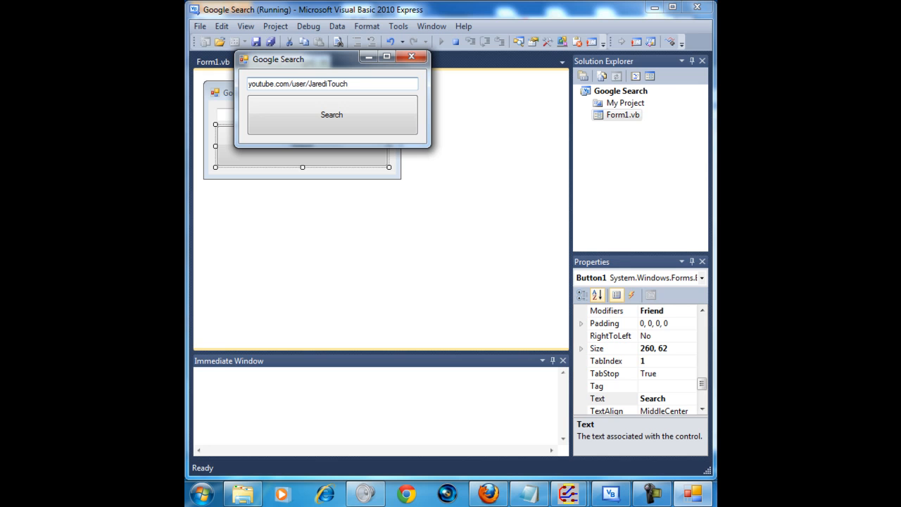
type("4G")
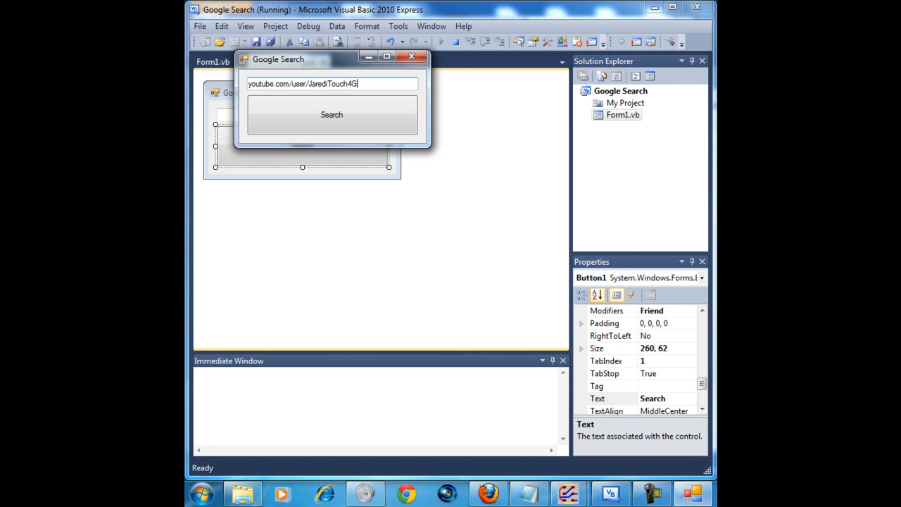
left_click(332, 114)
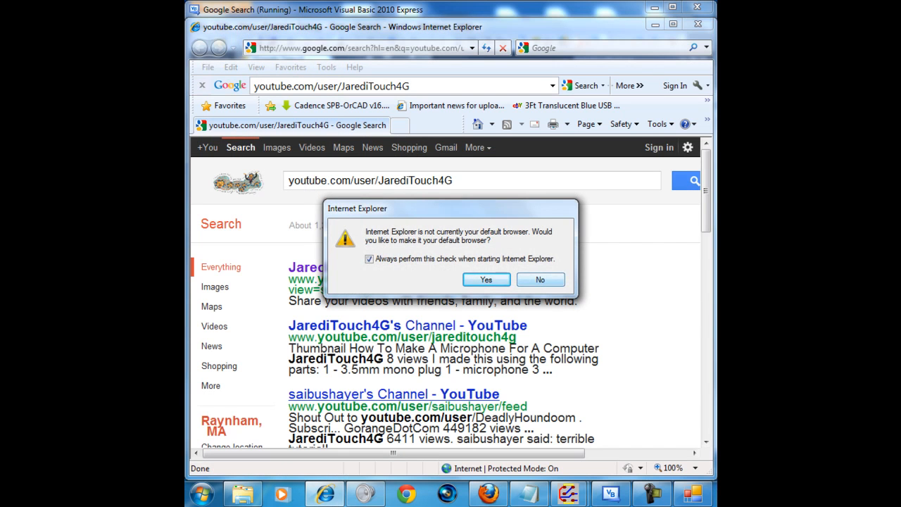
Dismiss the default-browser prompt and open the 'JarediTouch4G's Channel - YouTube' result
left_click(540, 279)
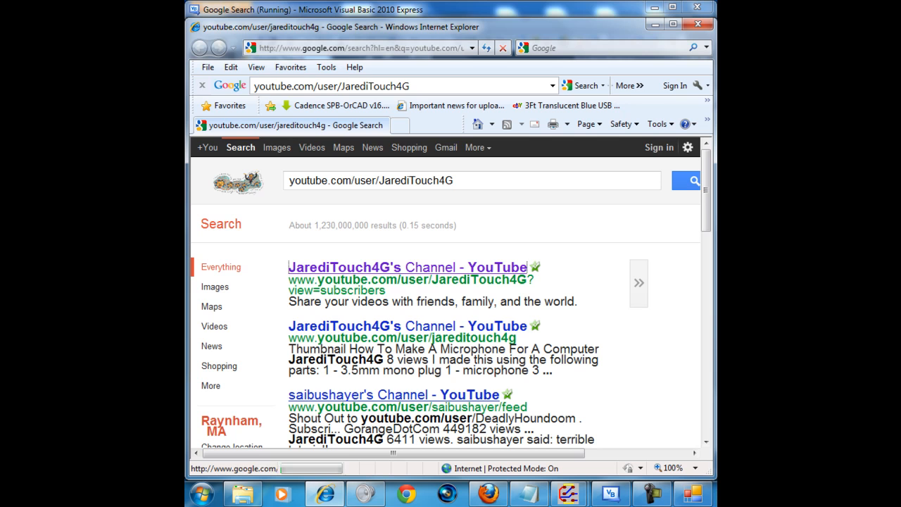
left_click(407, 267)
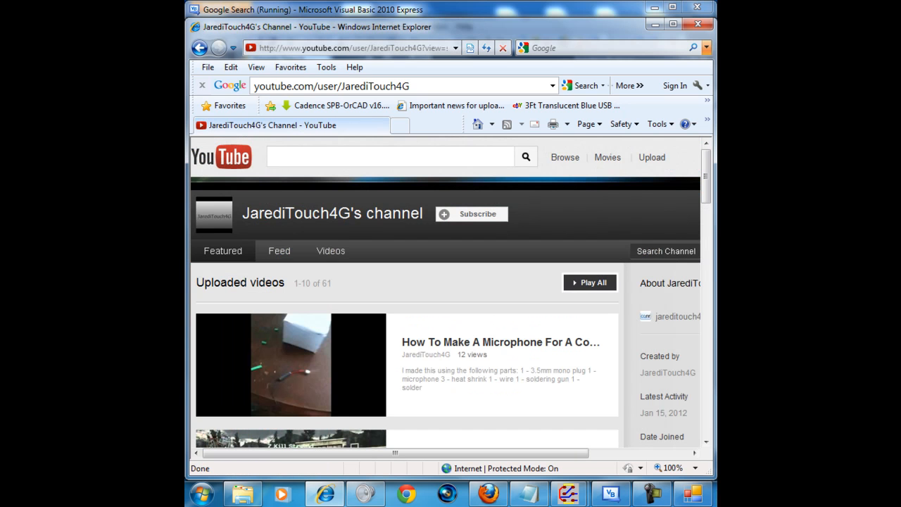